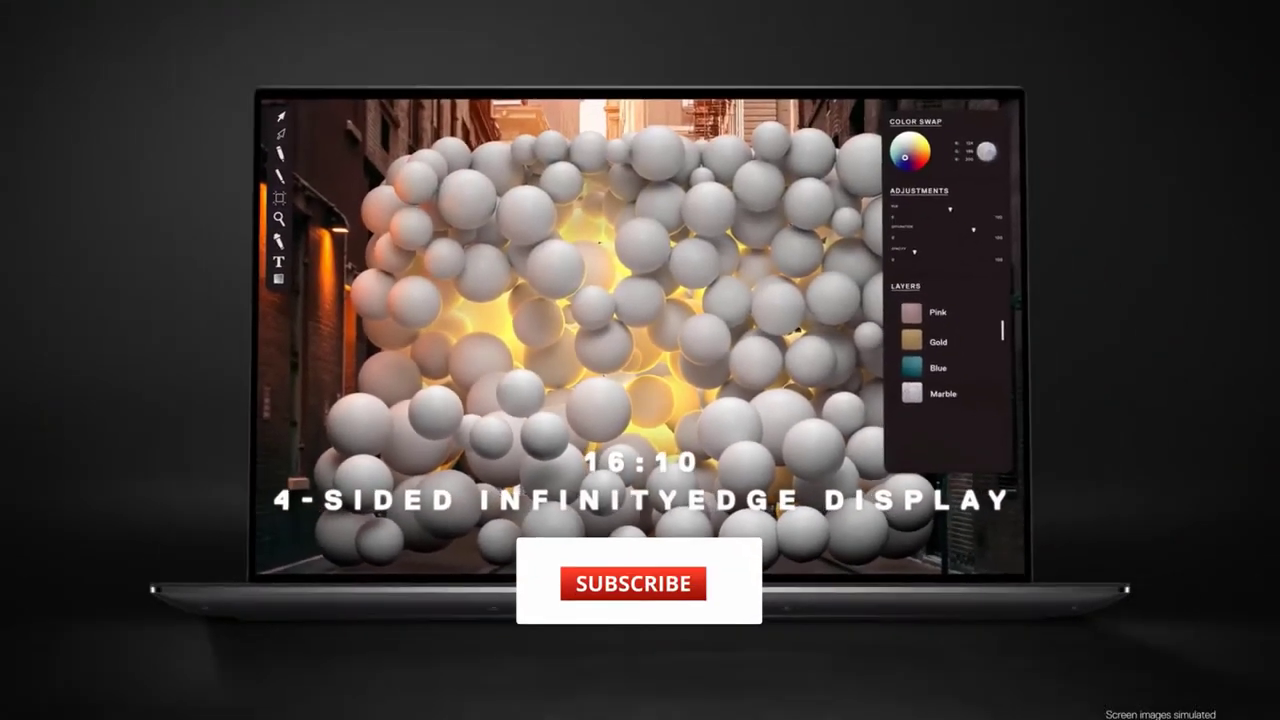
{"action": "left_click", "coordinate": [632, 584]}
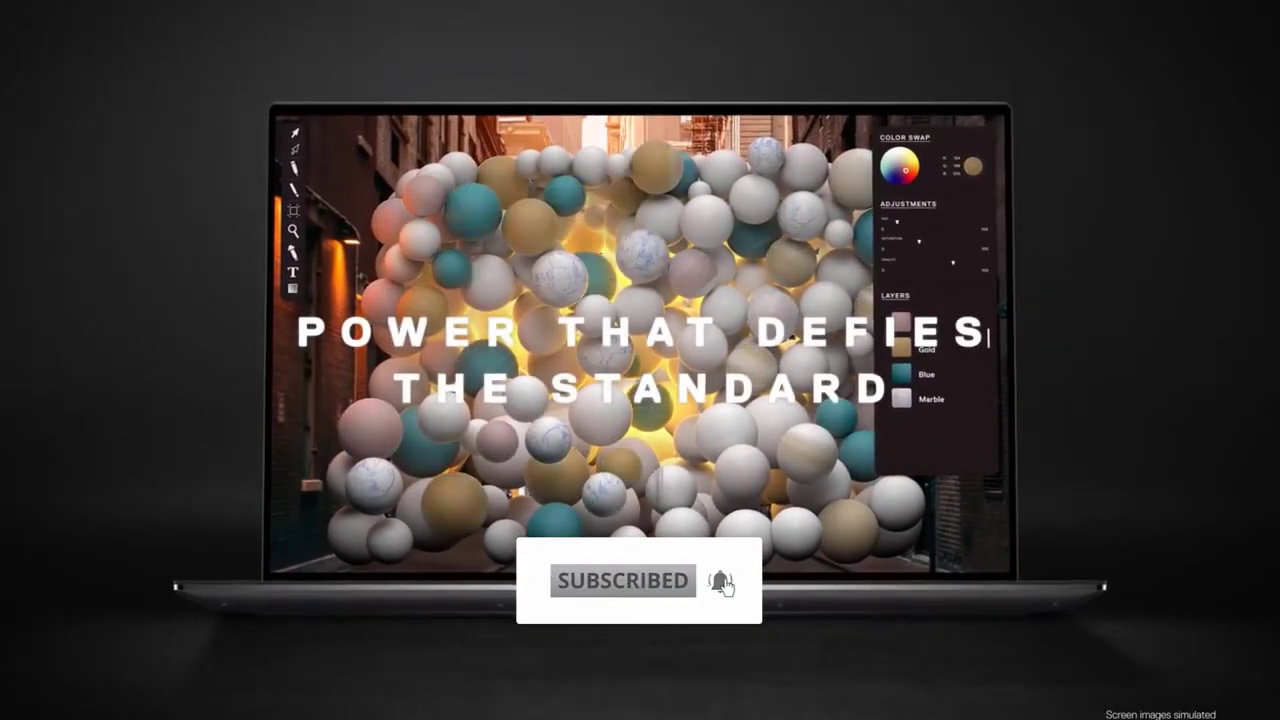